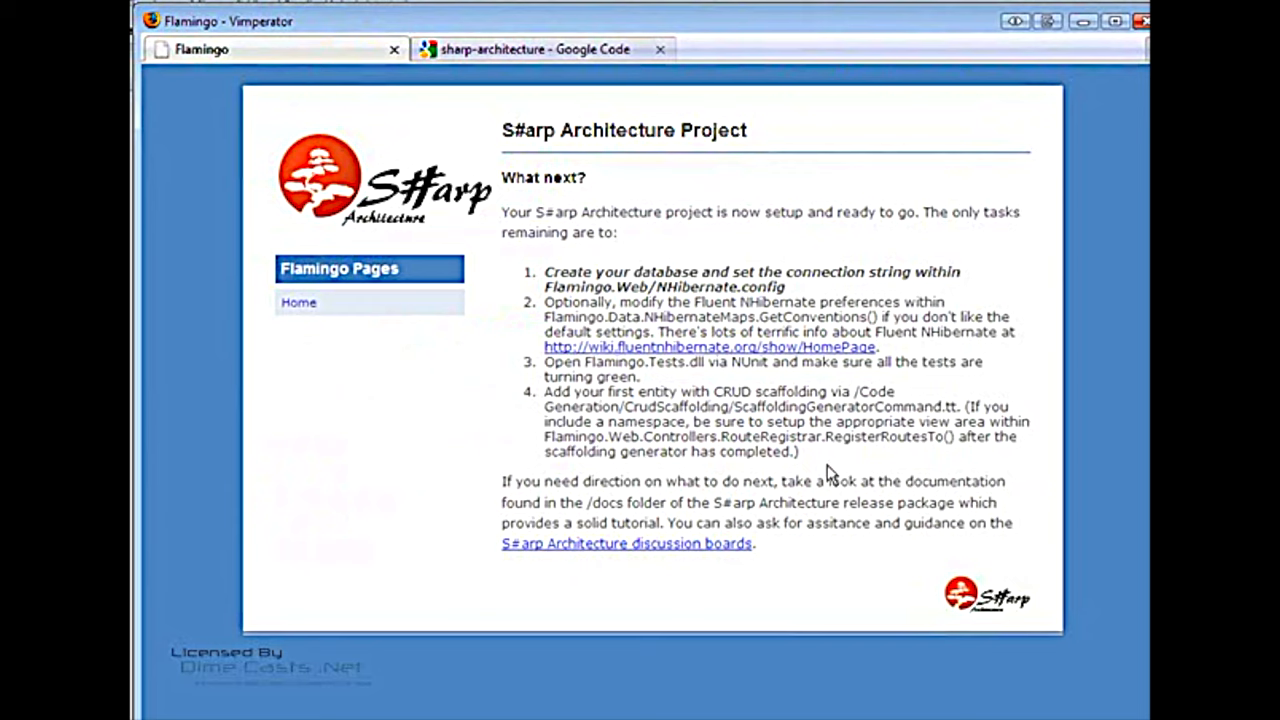
pyautogui.moveTo(530, 340)
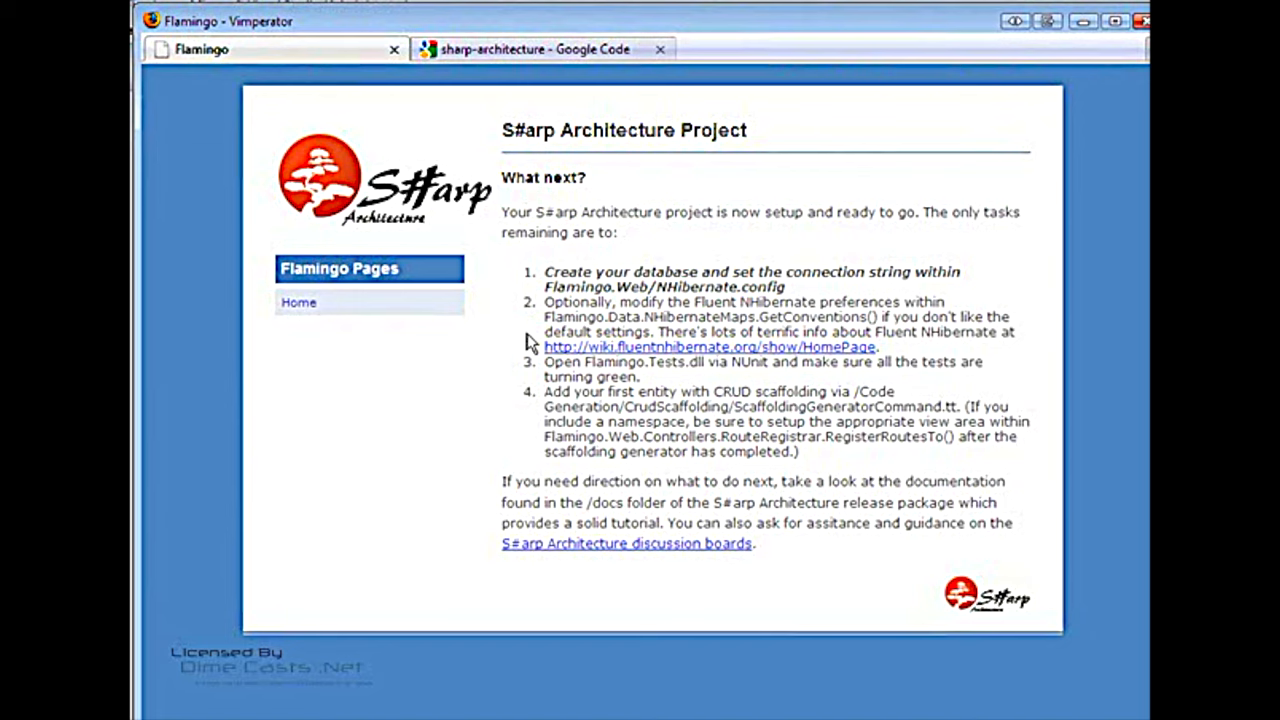
# Change the SongsController constructor parameter type to IRepository<Song>.
pyautogui.click(708, 346)
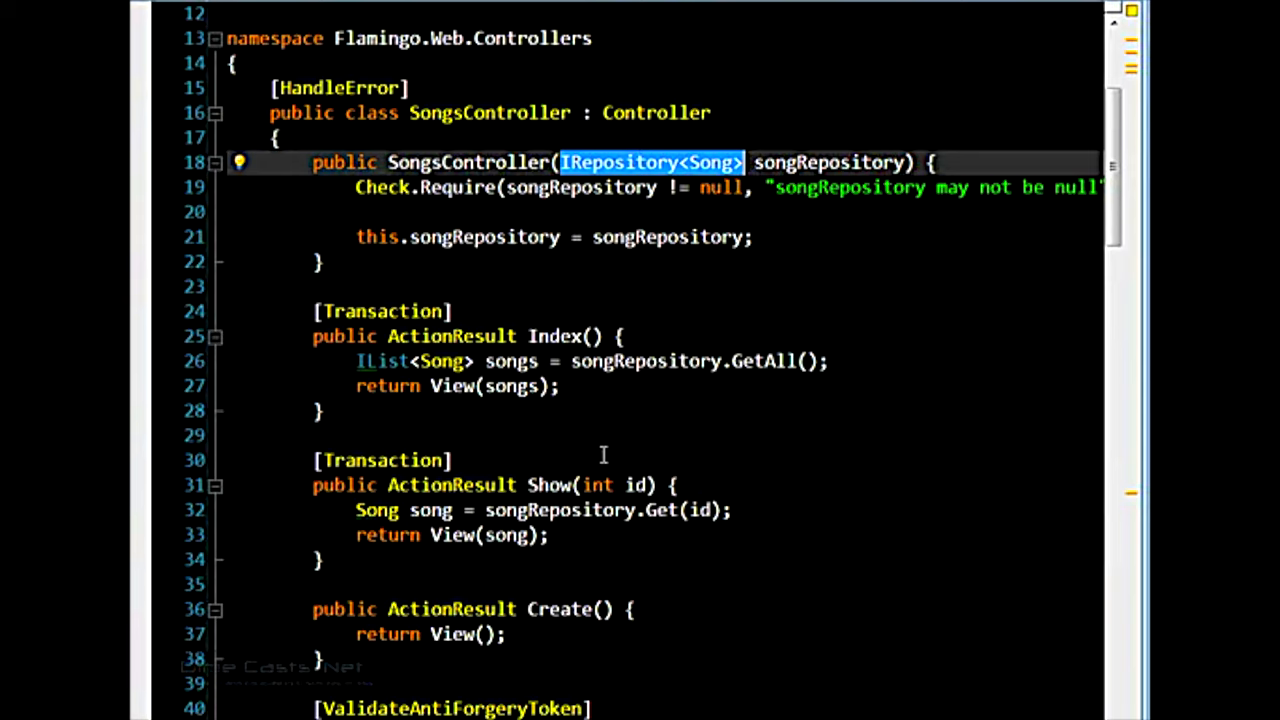
pyautogui.press('Delete')
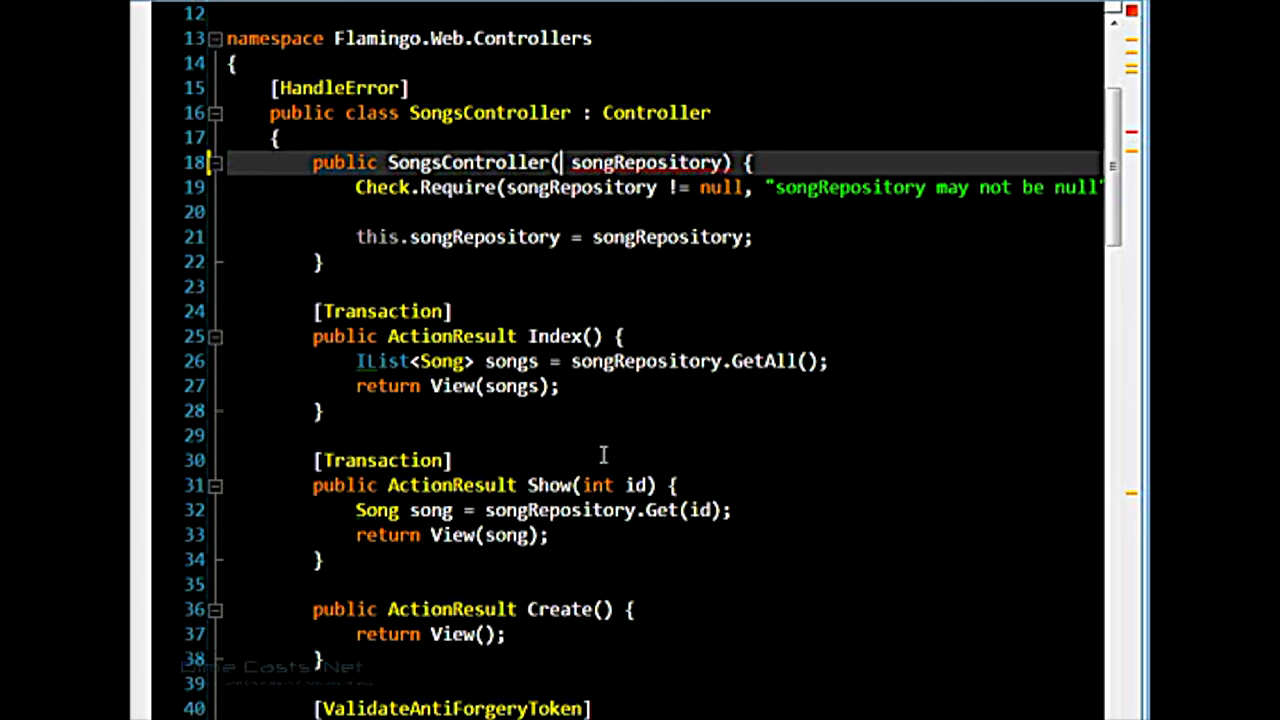
pyautogui.write('ISongCreationService')
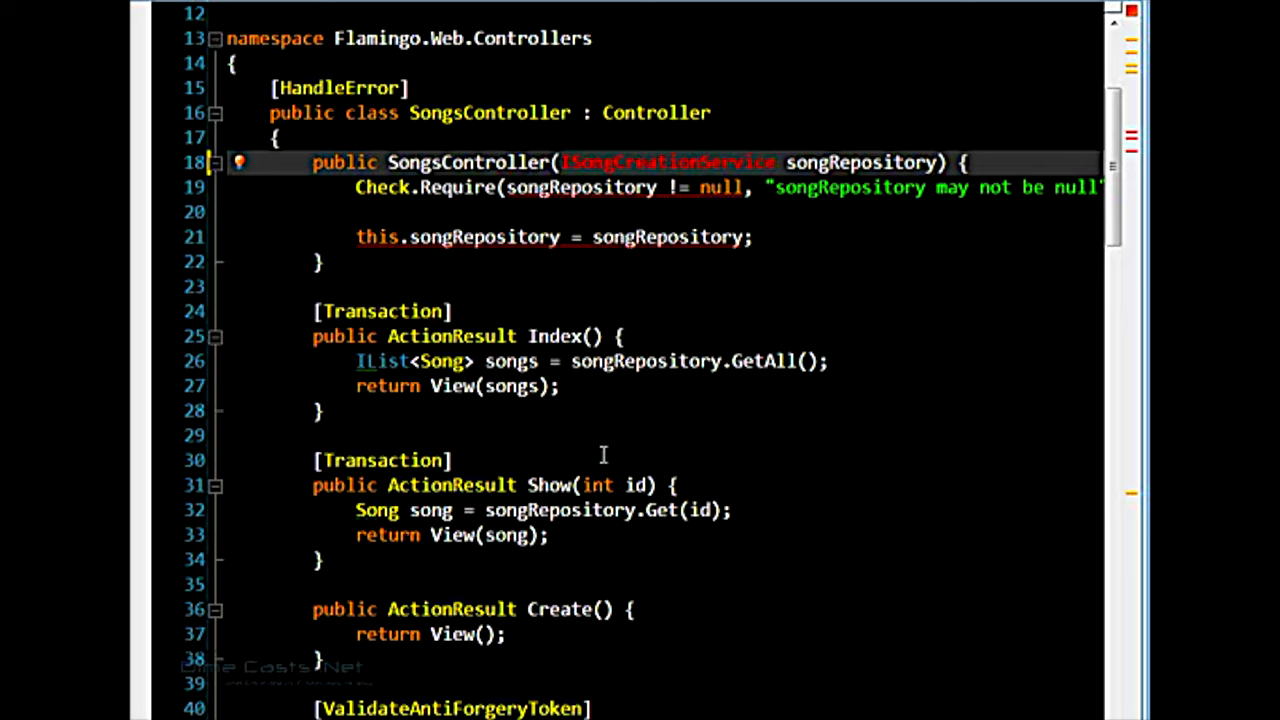
pyautogui.write('IRepository<Song>')
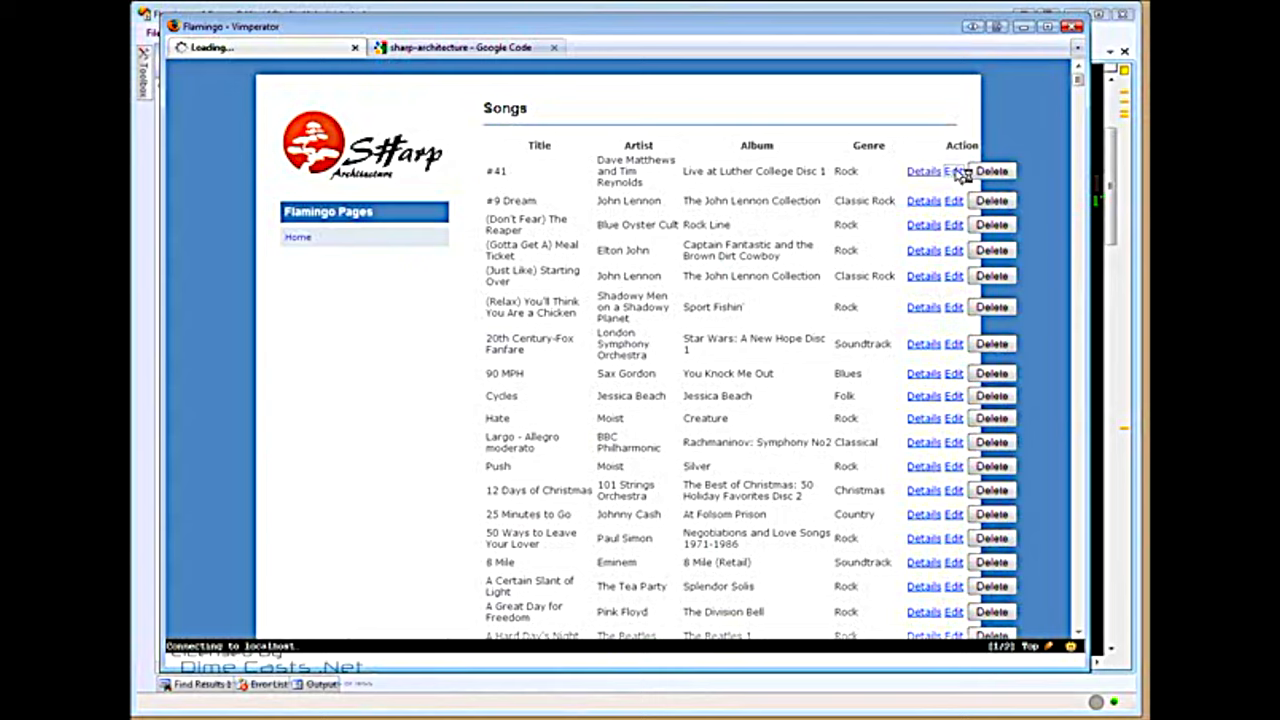
# Start editing song #41 from the Flamingo Songs list in Firefox.
pyautogui.click(952, 172)
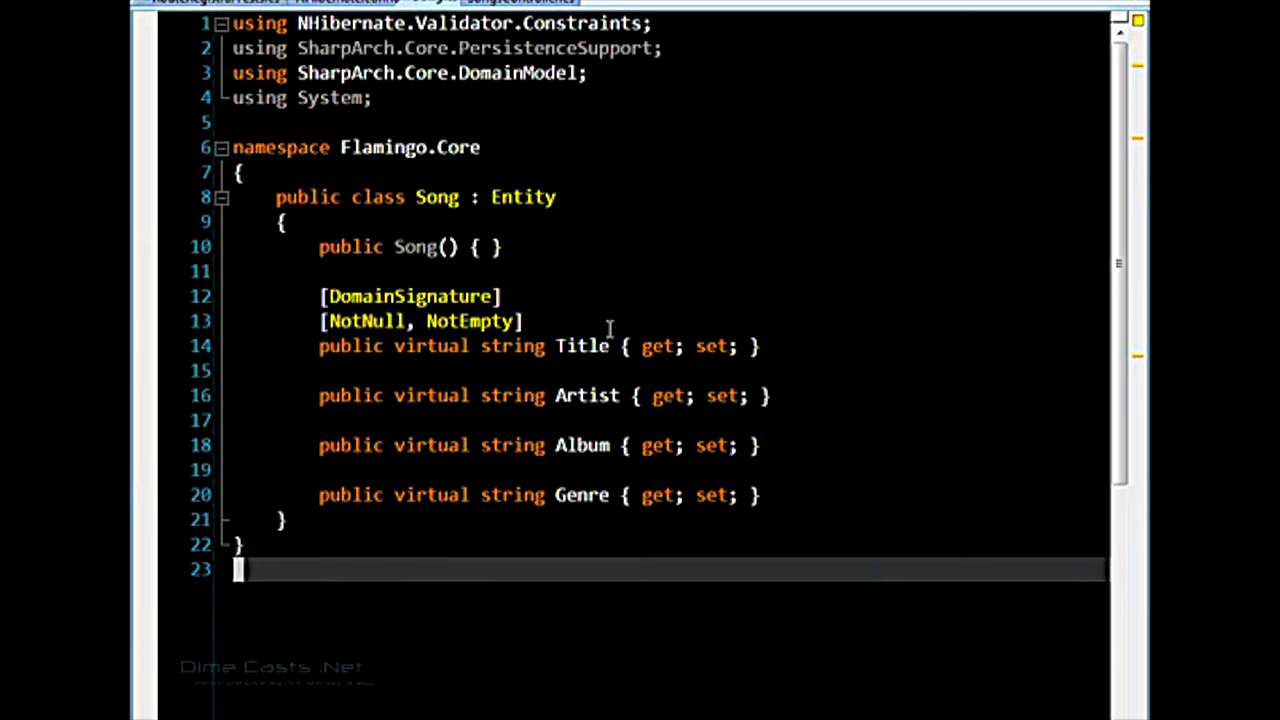
pyautogui.click(590, 346)
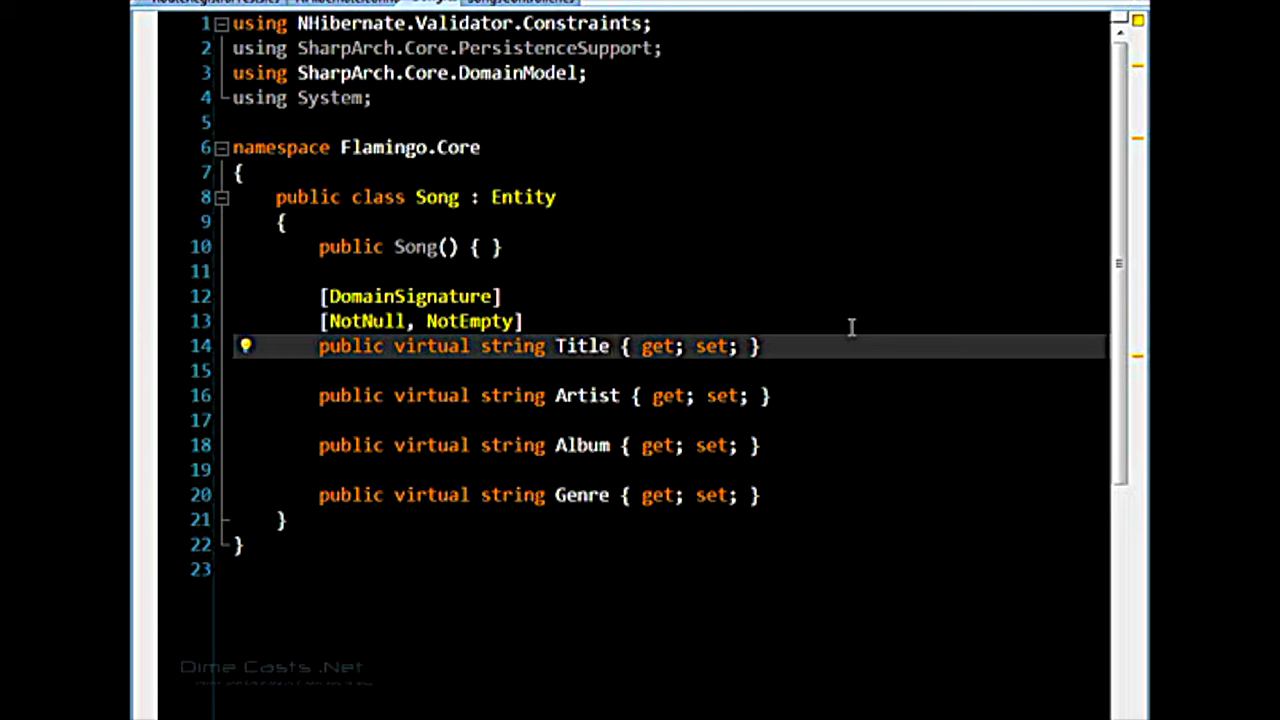
pyautogui.click(590, 346)
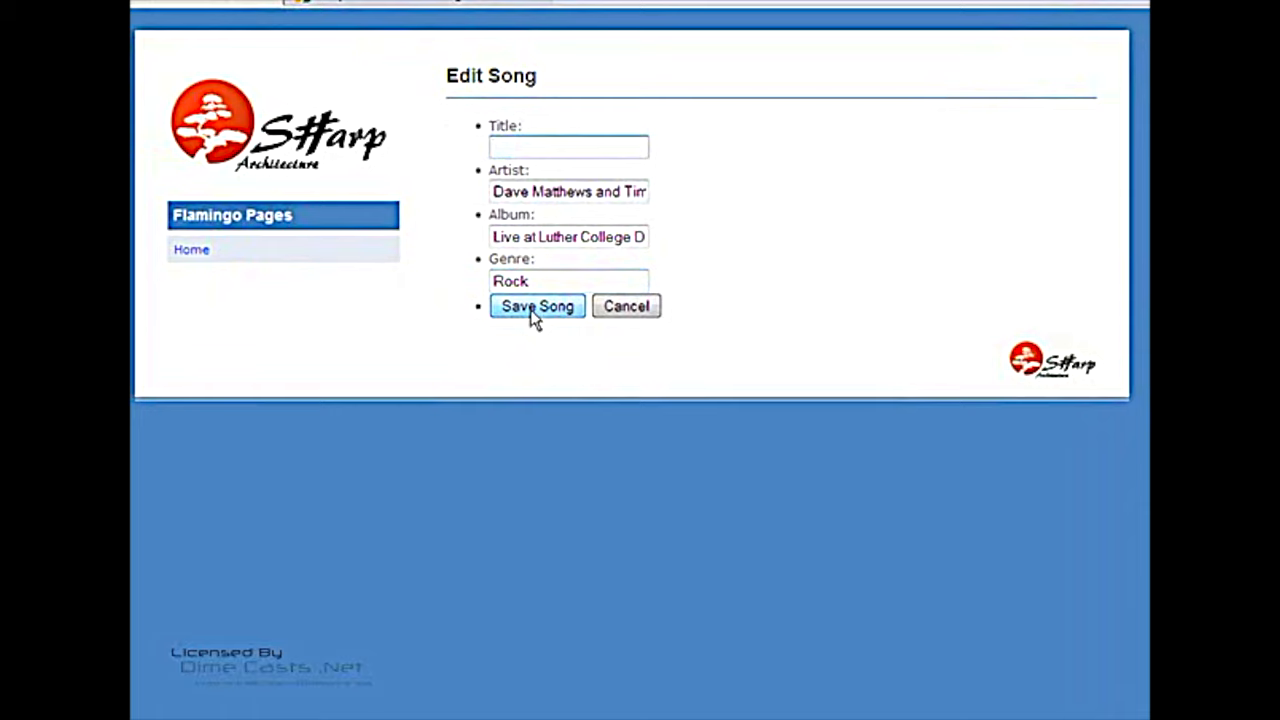
# Save the Edit Song form with the Title field left empty.
pyautogui.click(536, 306)
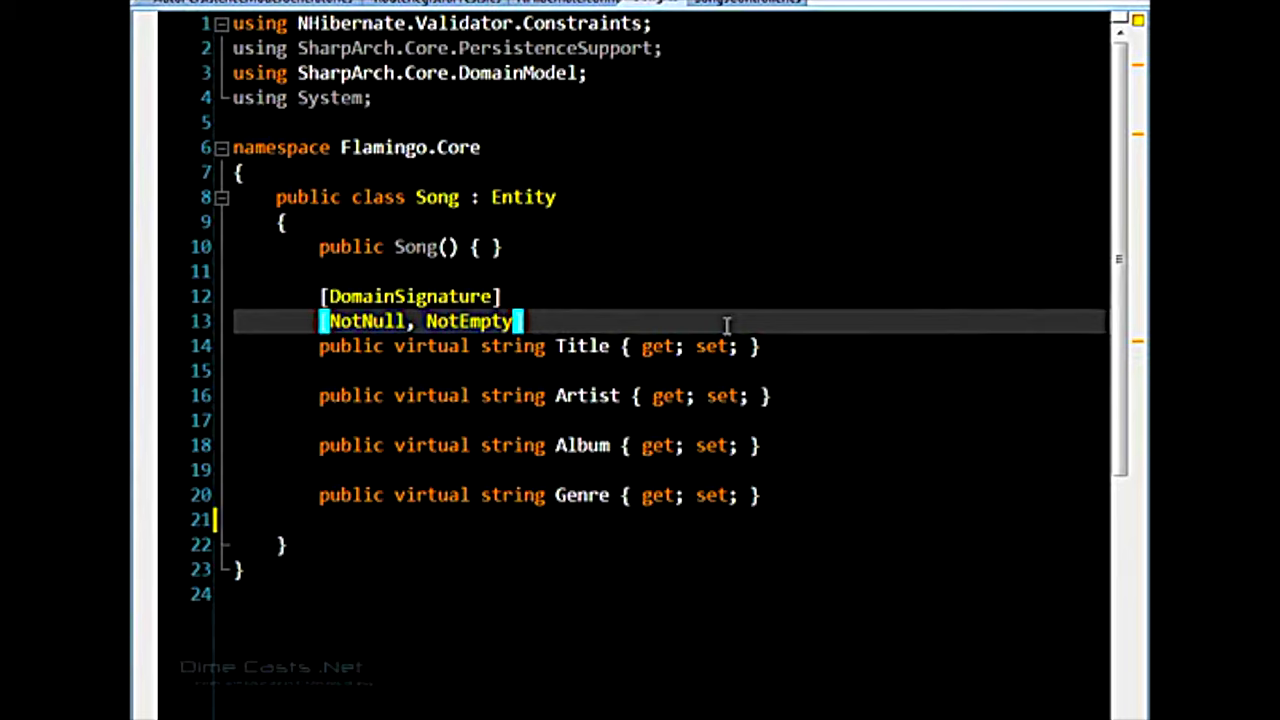
# Add an attribute line [NHibernate.Validator.Constraints. above Title to list available validators.
pyautogui.write('[NHibernate.')
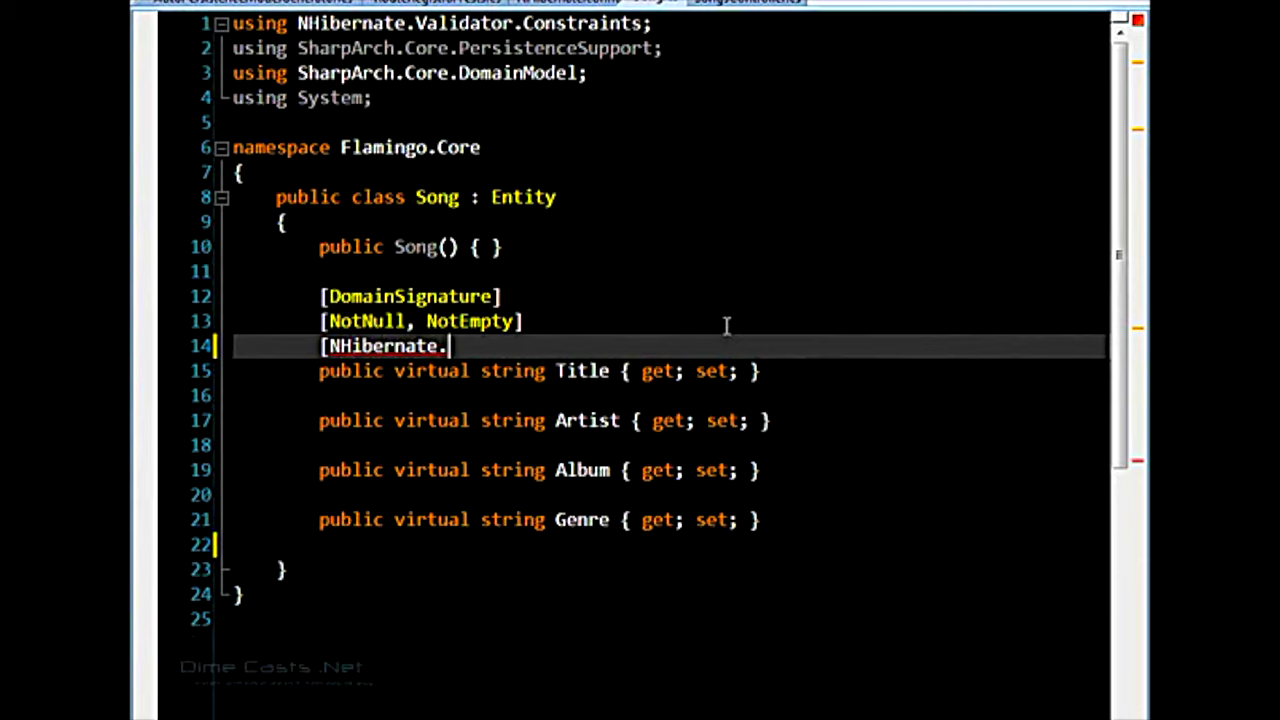
pyautogui.write('Validator.Constraints.')
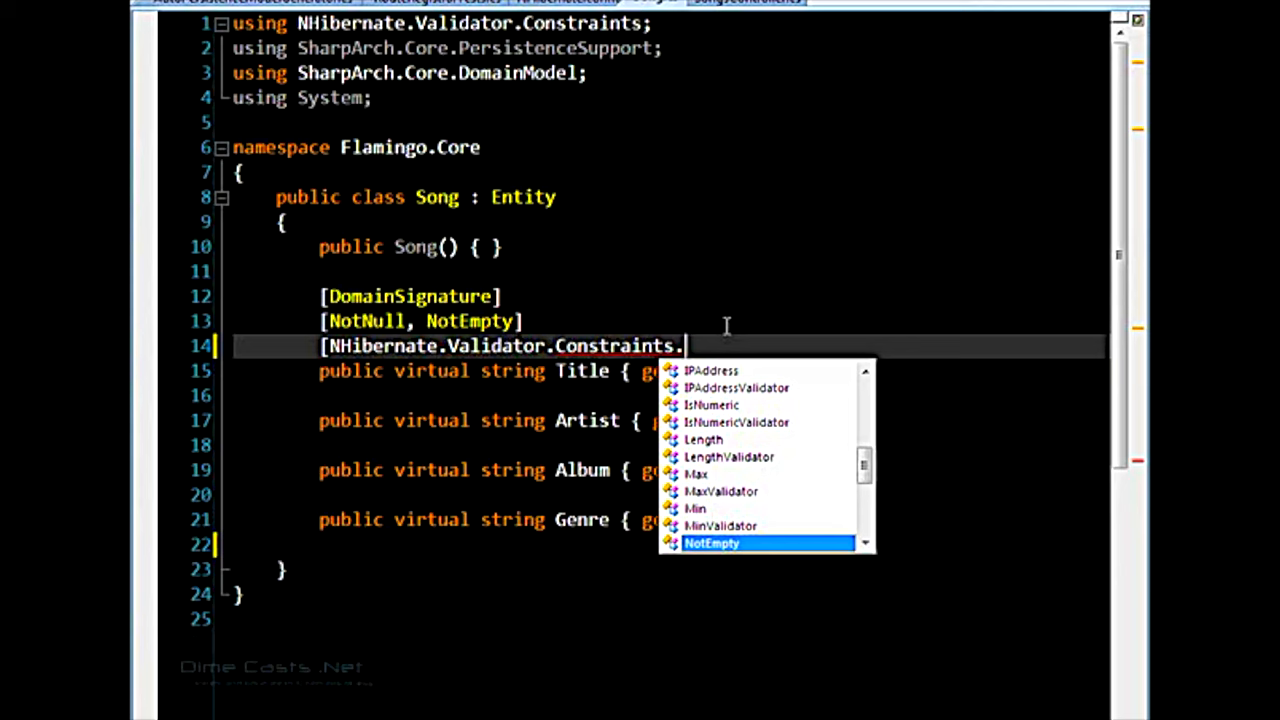
pyautogui.moveTo(844, 456)
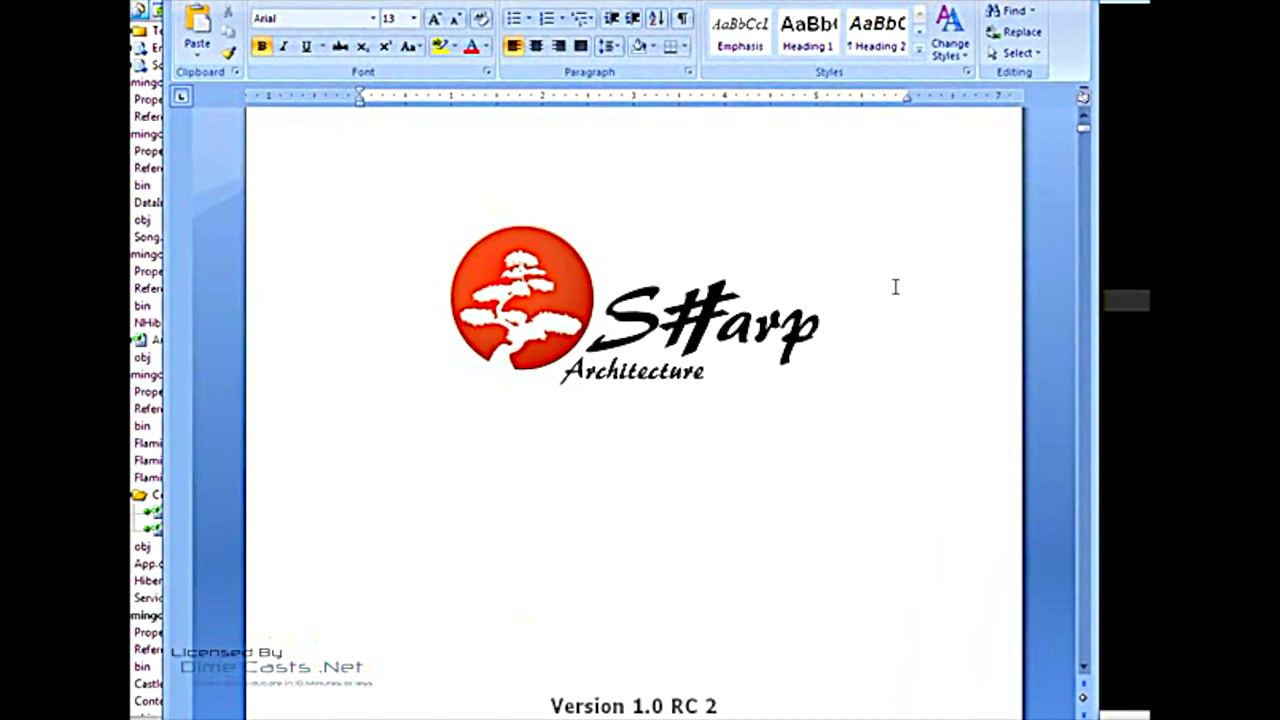
# Scroll through the S#arp Architecture RC 2 documentation's table of contents in Word.
pyautogui.scroll(-3)
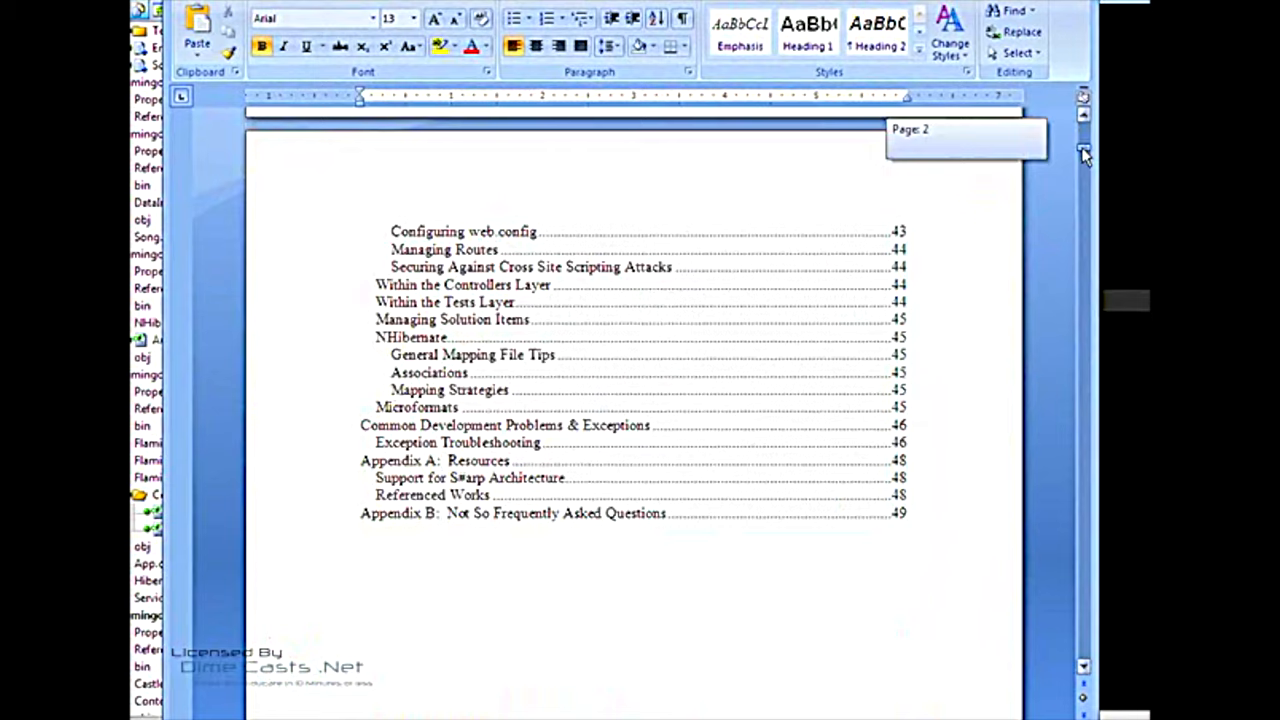
pyautogui.scroll(3)
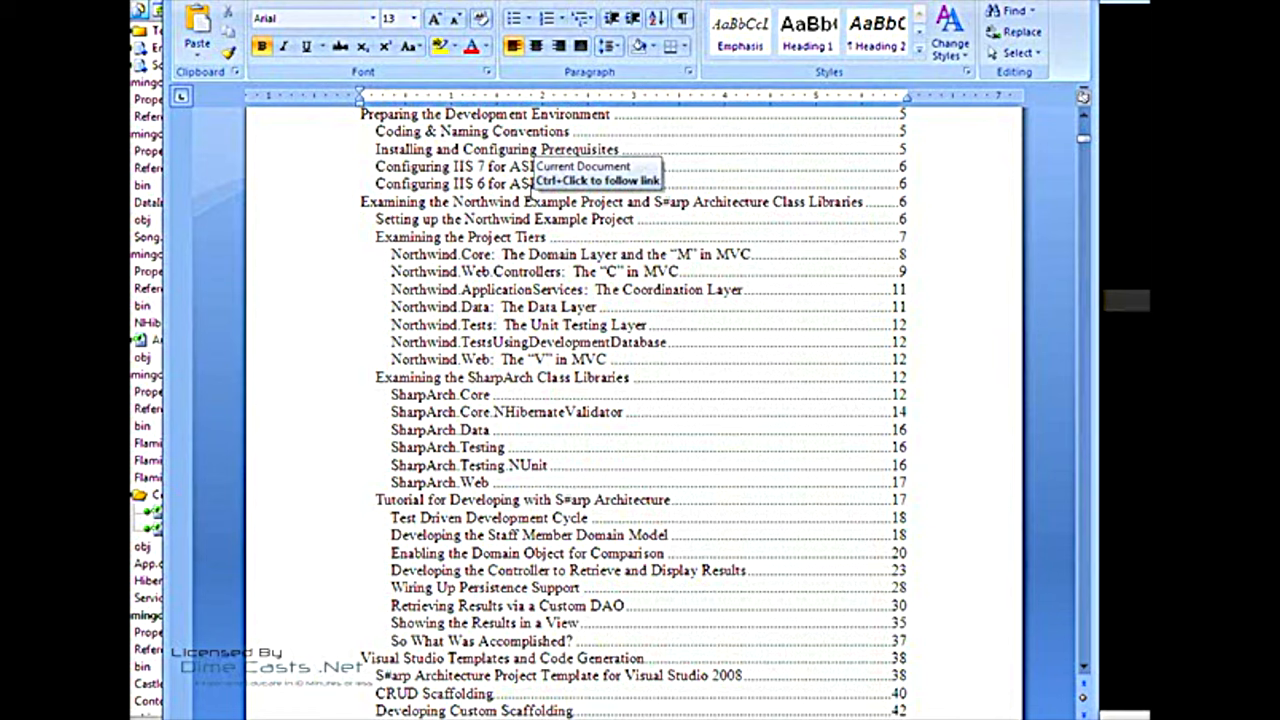
pyautogui.moveTo(936, 292)
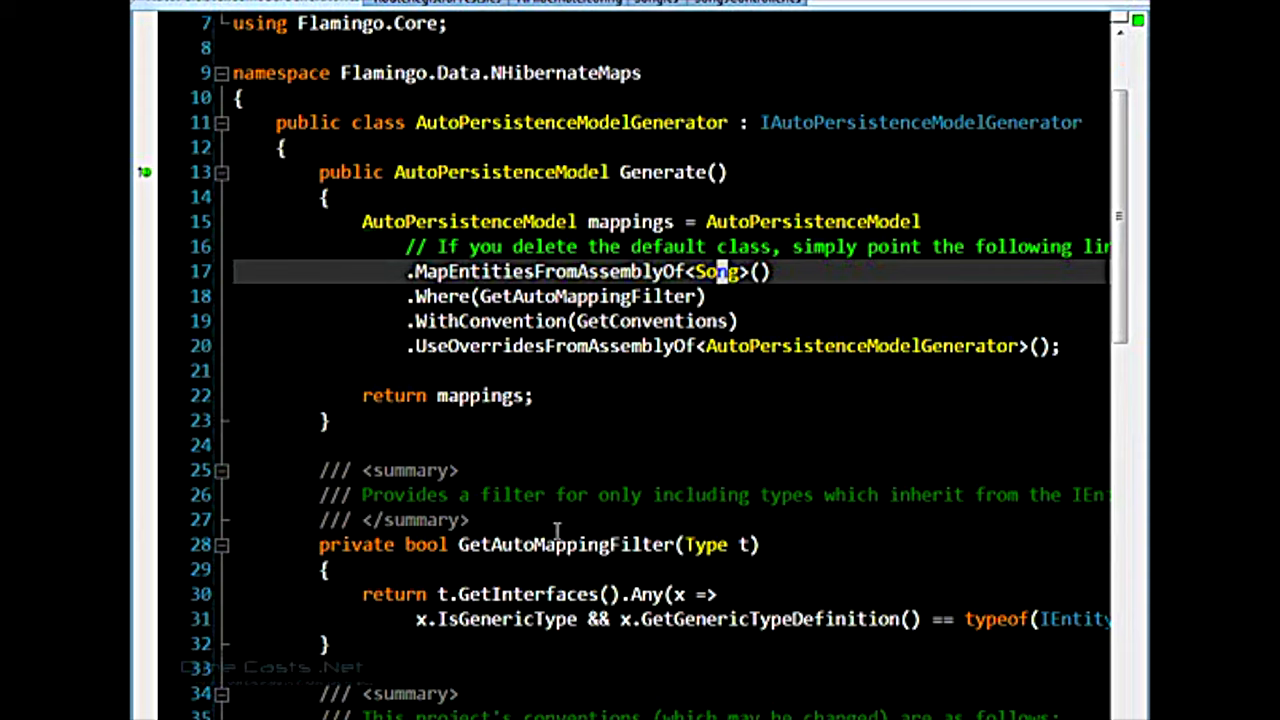
# Highlight Song in MapEntitiesFromAssemblyOf and review the GetConventions table-naming and identity conventions.
pyautogui.doubleClick(716, 272)
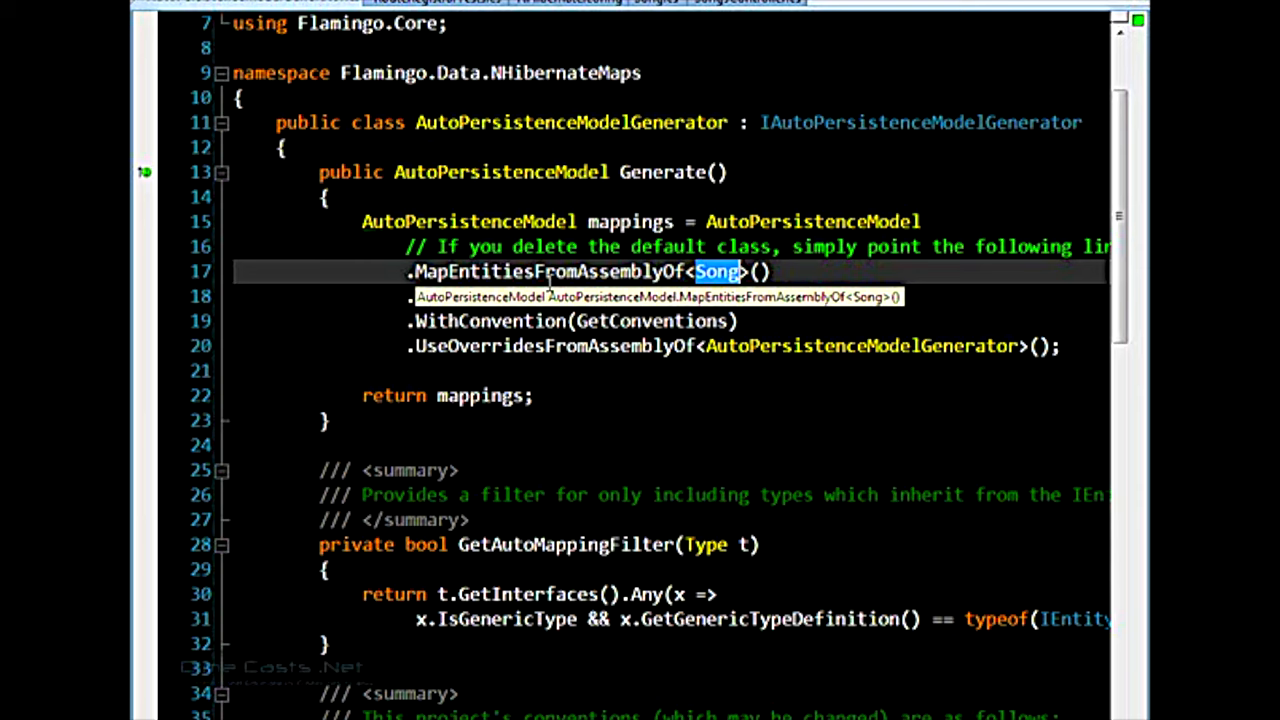
pyautogui.scroll(-3)
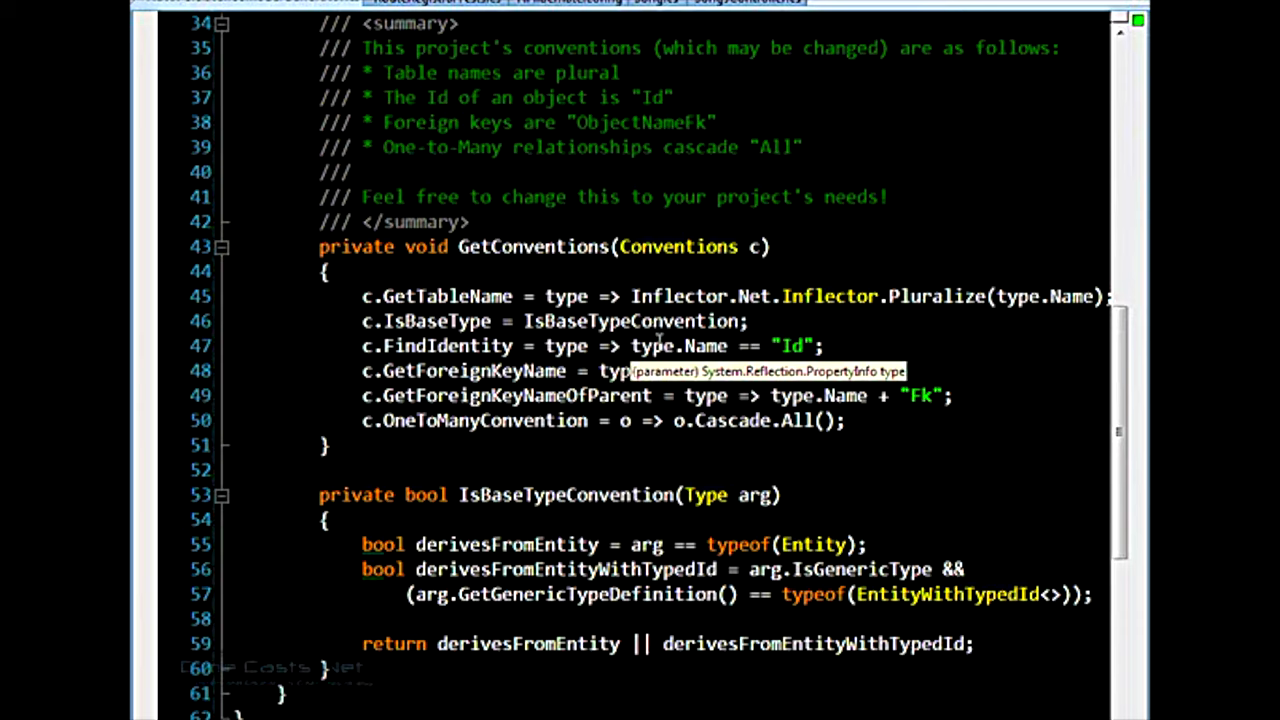
pyautogui.scroll(3)
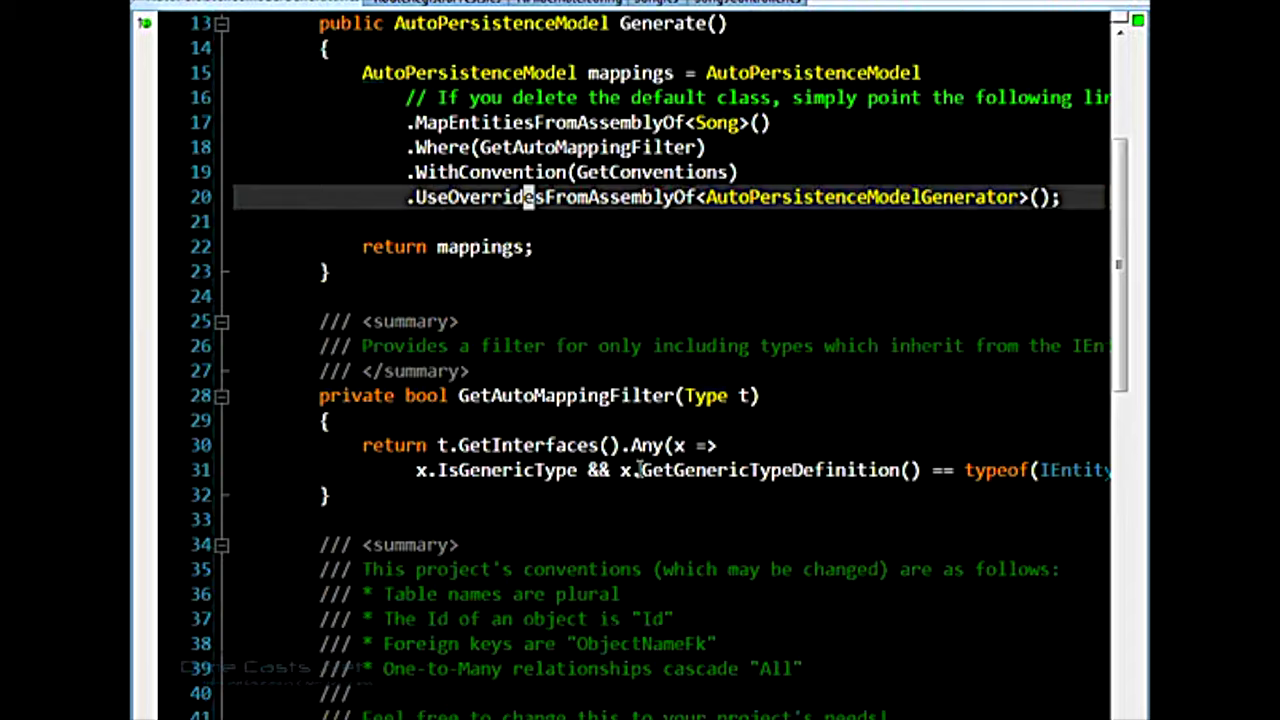
pyautogui.scroll(3)
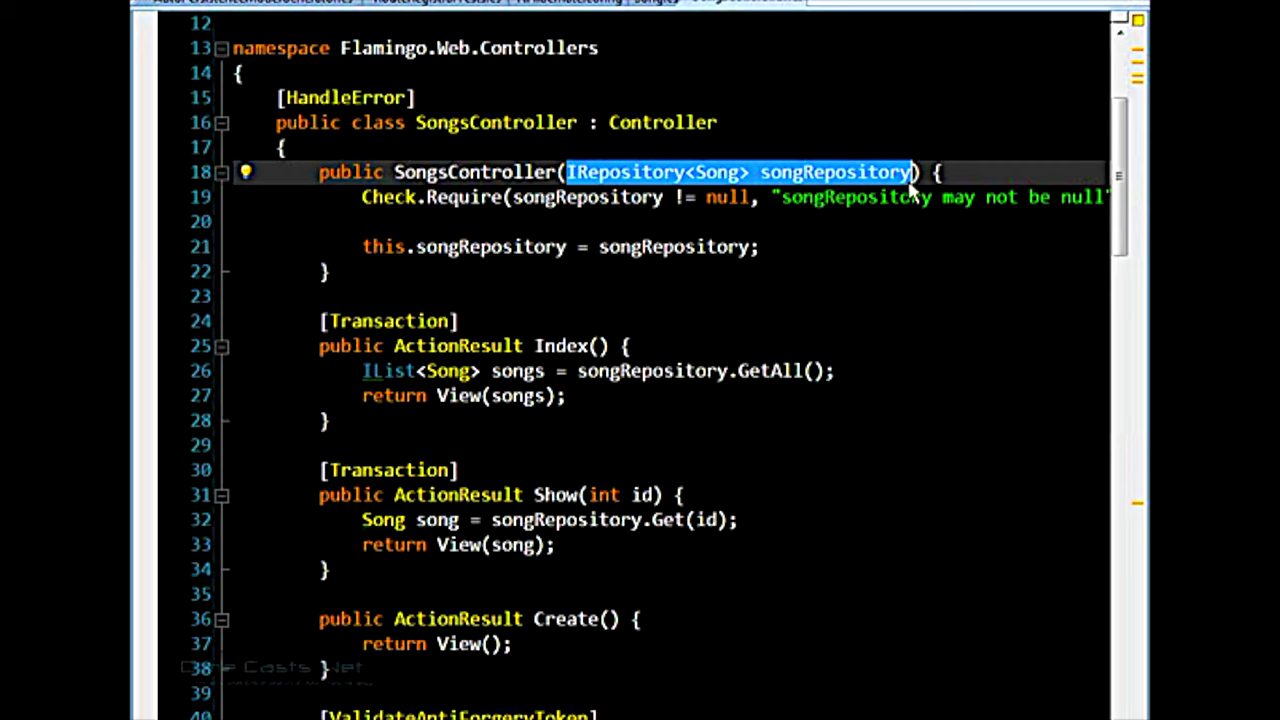
pyautogui.moveTo(716, 414)
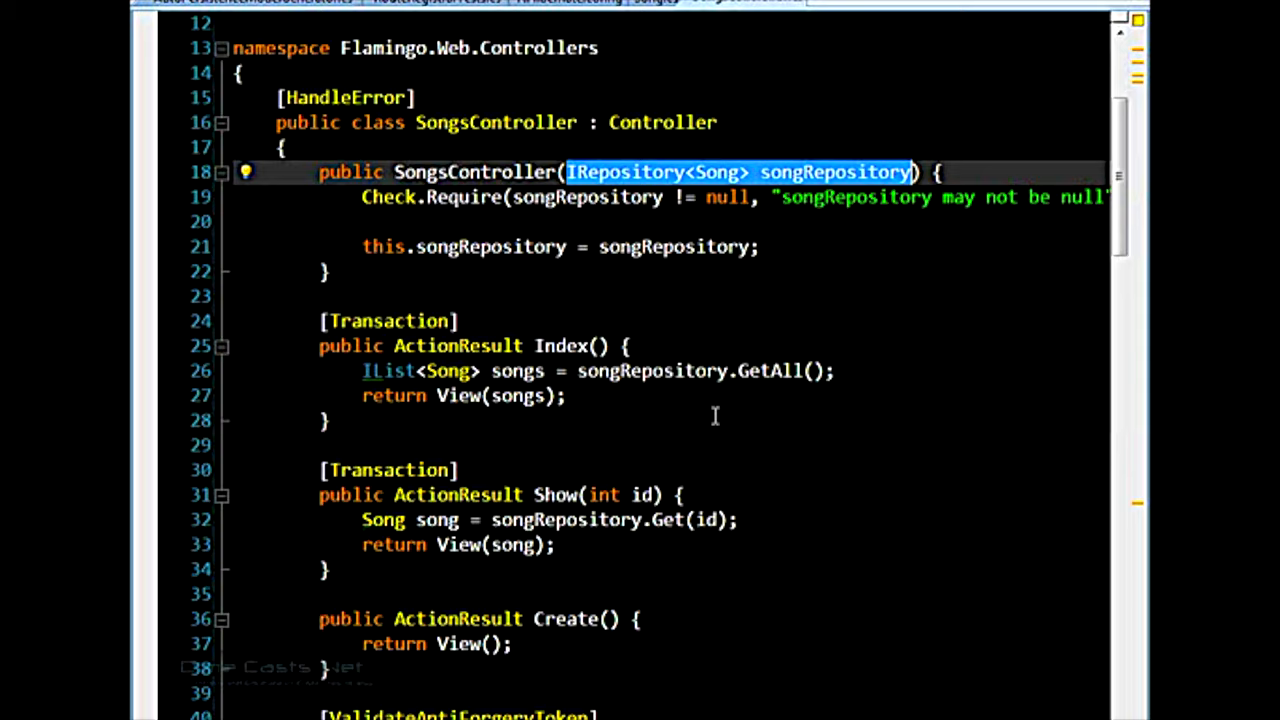